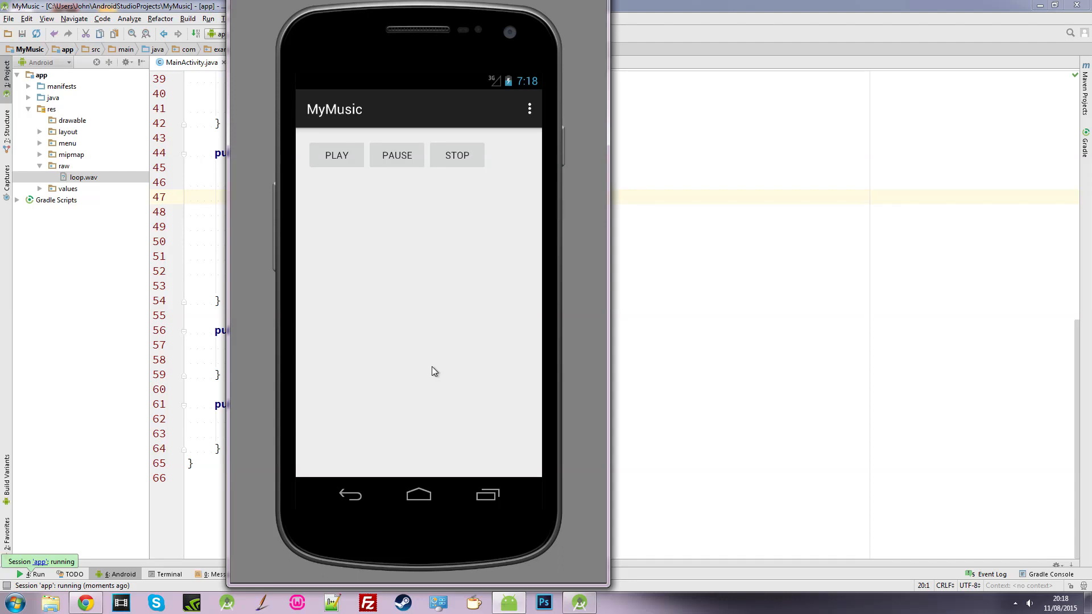
pyautogui.moveTo(589, 183)
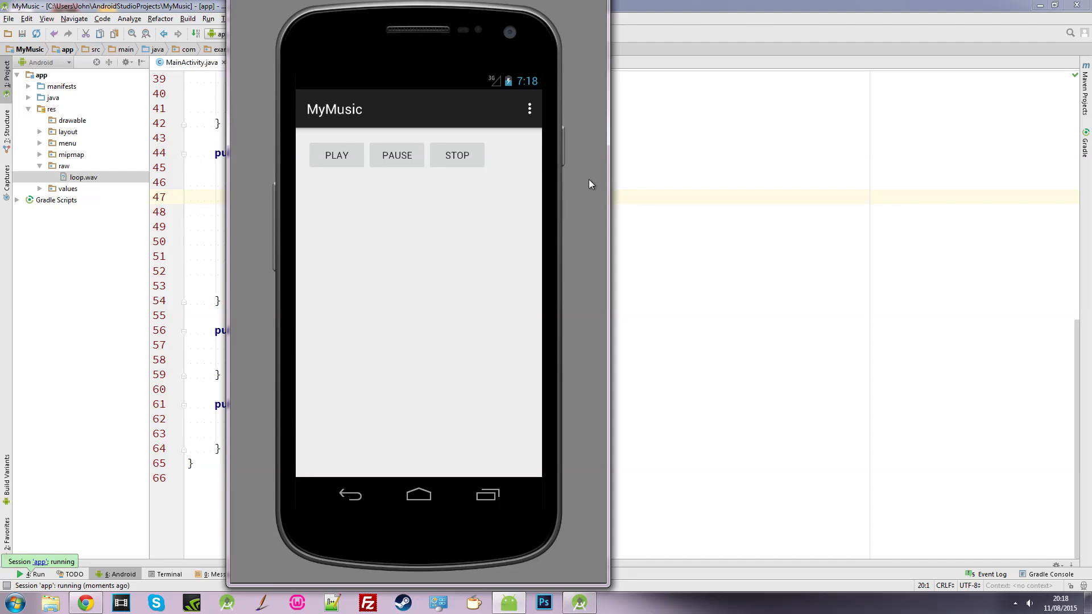
pyautogui.moveTo(428, 218)
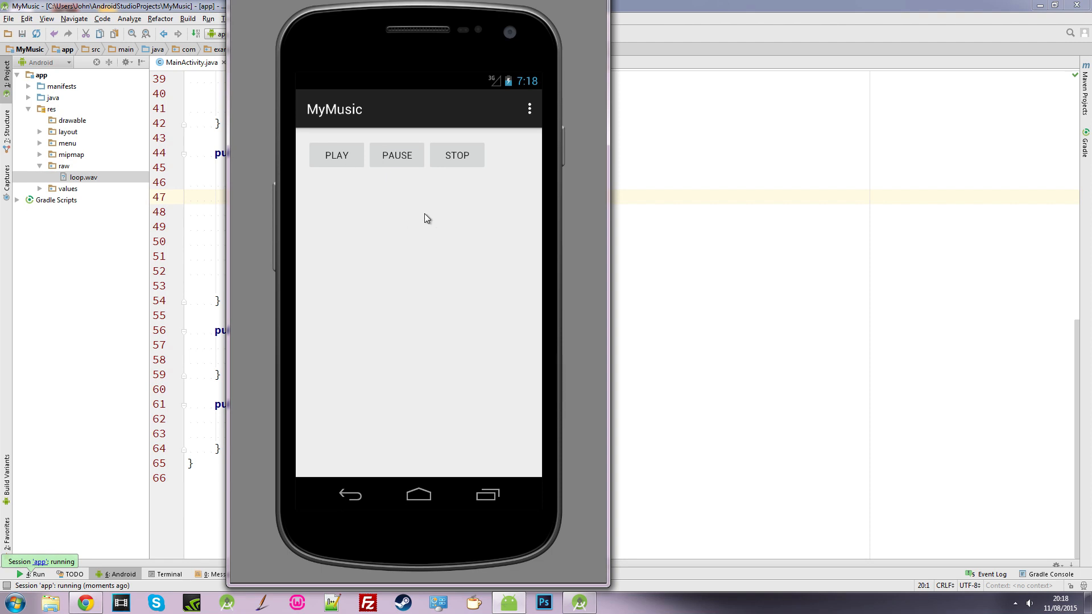
pyautogui.moveTo(296, 173)
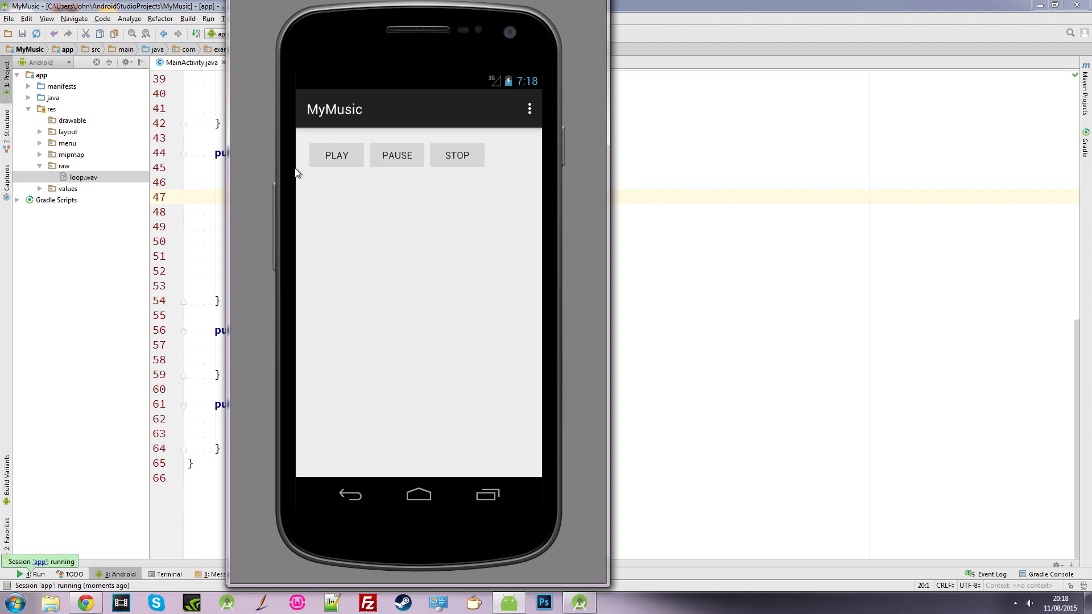
pyautogui.moveTo(350, 196)
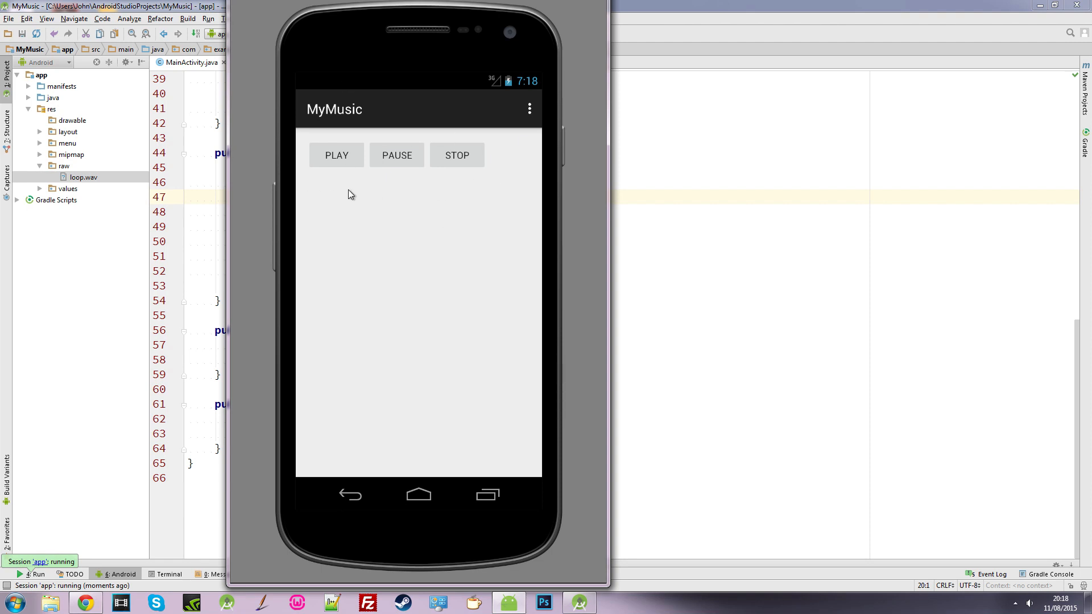
pyautogui.moveTo(252, 285)
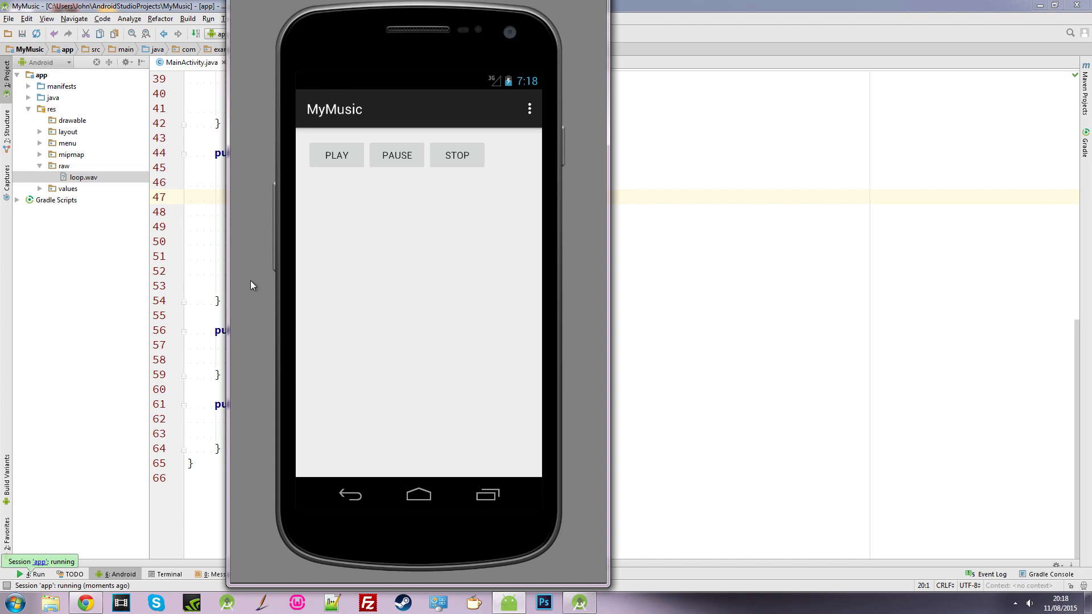
pyautogui.moveTo(251, 5)
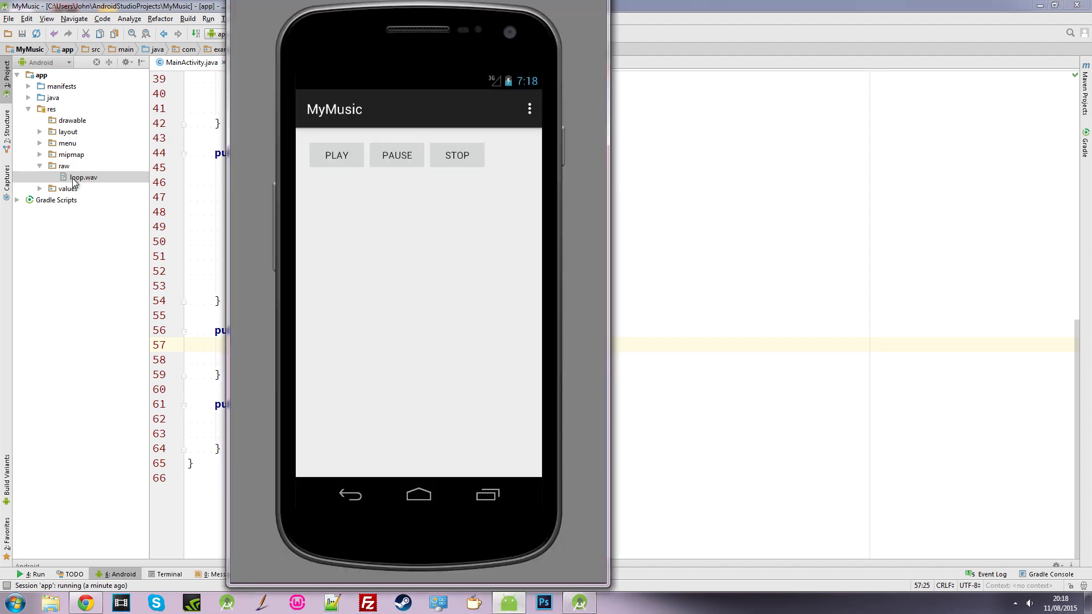
pyautogui.moveTo(354, 178)
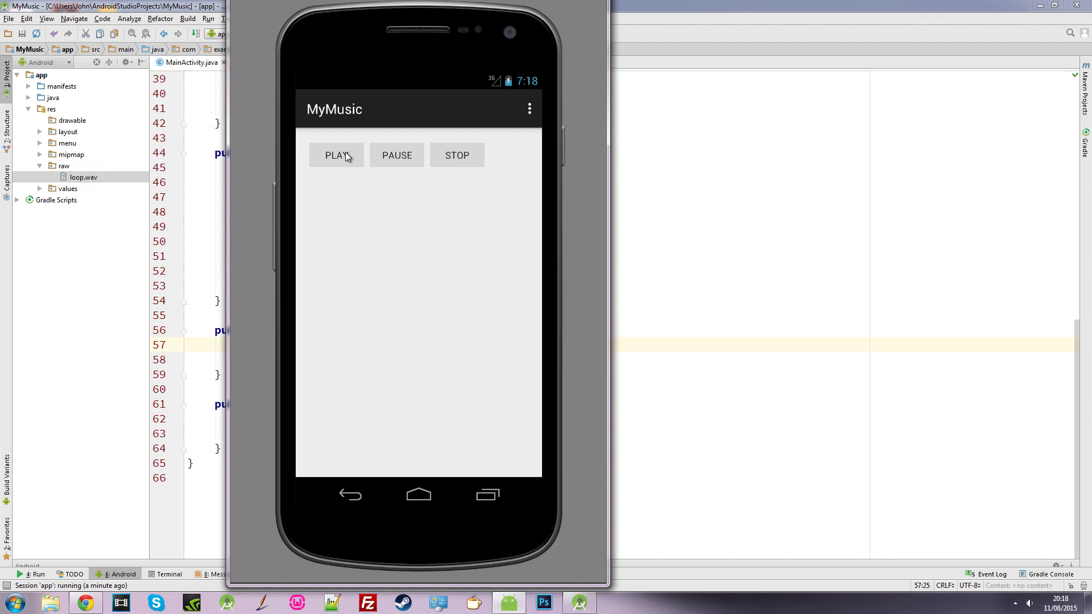
pyautogui.moveTo(389, 189)
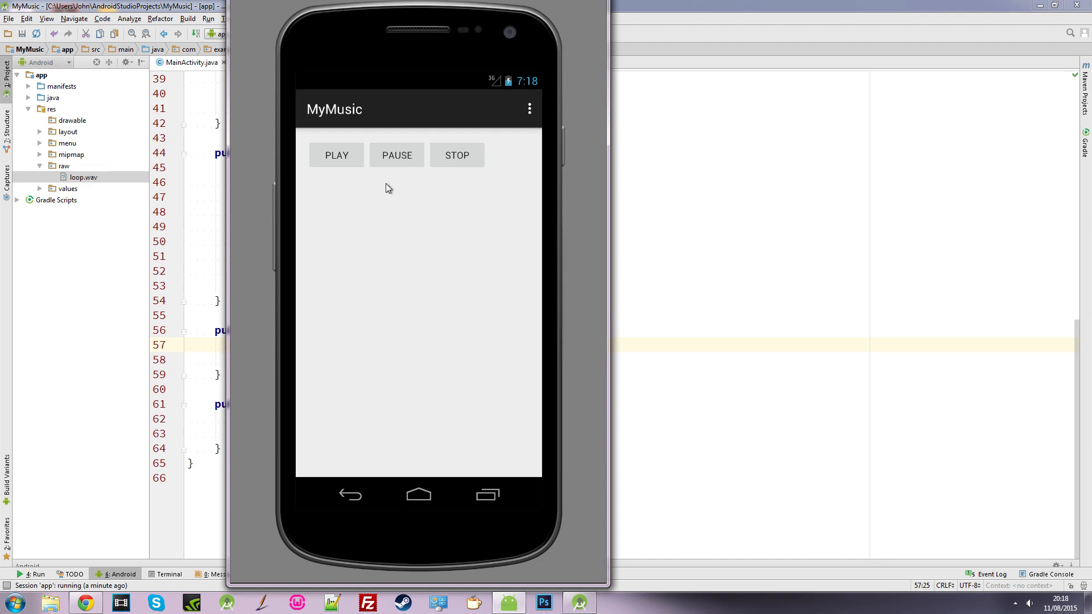
pyautogui.moveTo(393, 232)
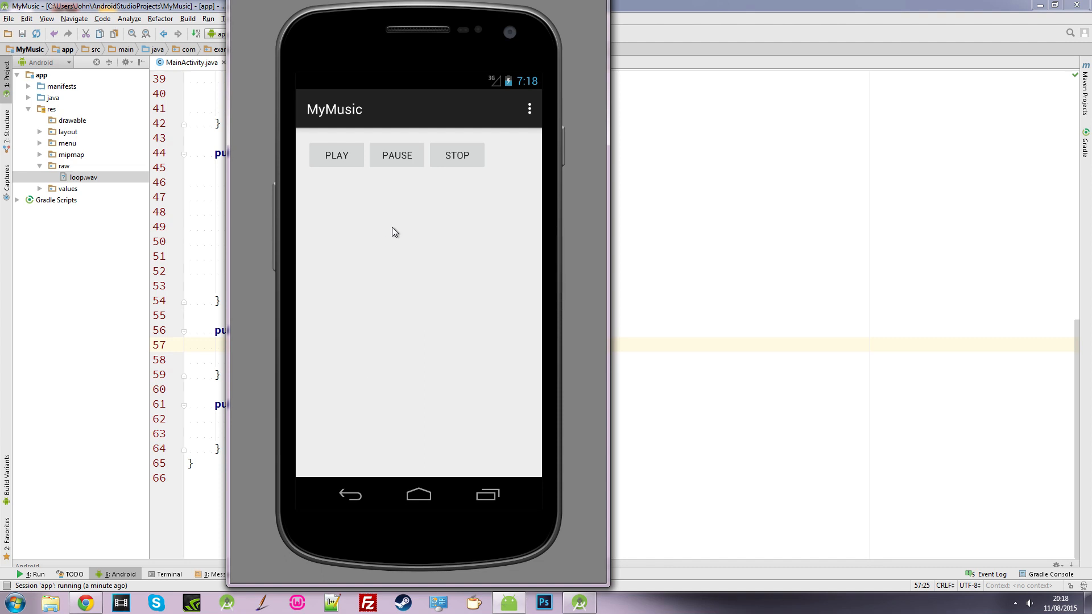
pyautogui.moveTo(325, 196)
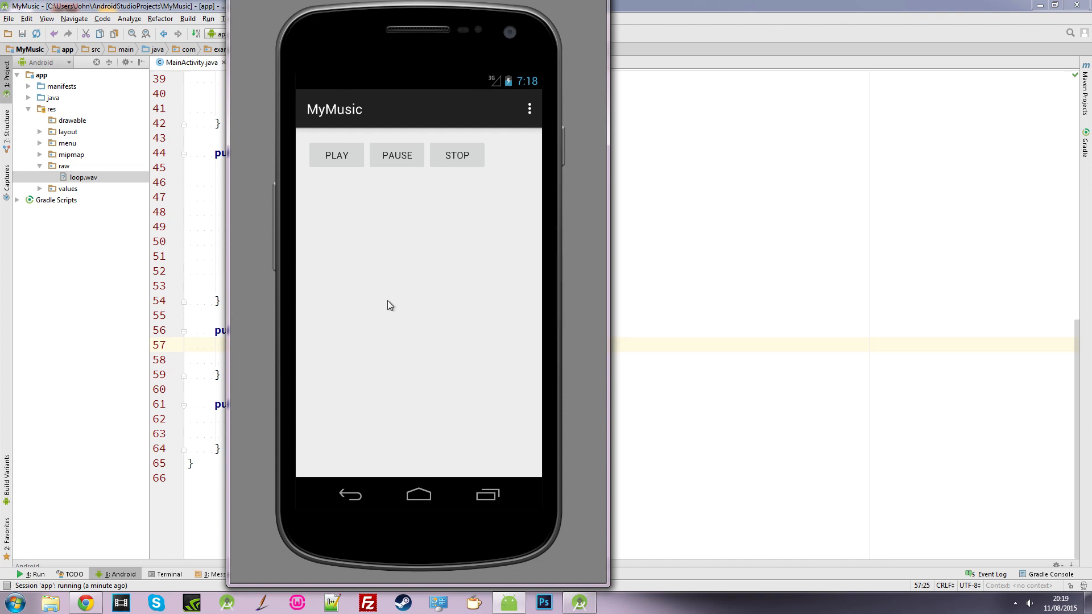
pyautogui.moveTo(355, 290)
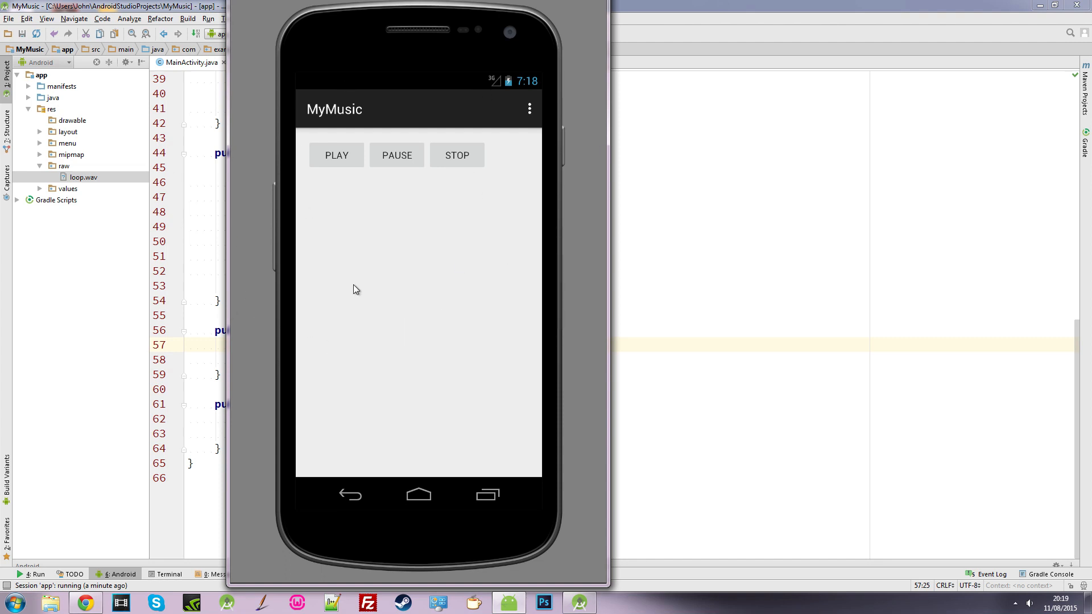
pyautogui.moveTo(419, 301)
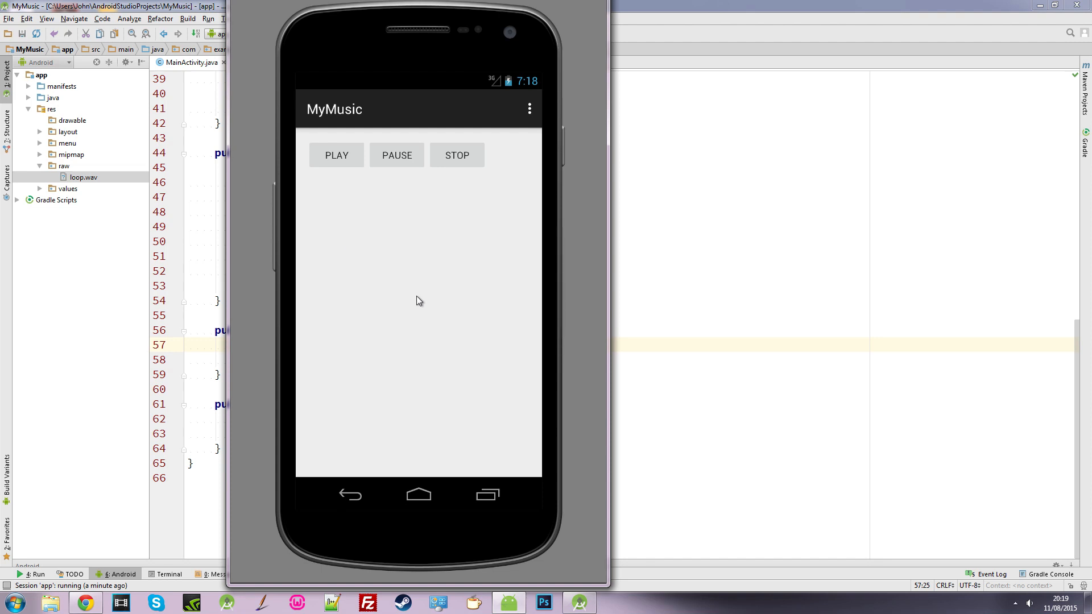
pyautogui.moveTo(471, 212)
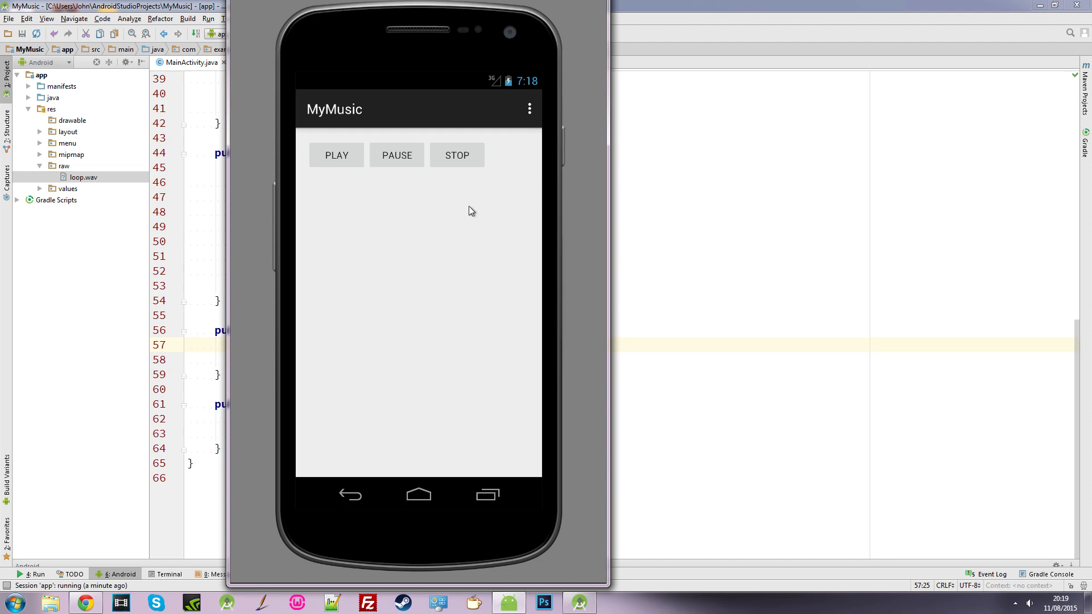
pyautogui.moveTo(345, 216)
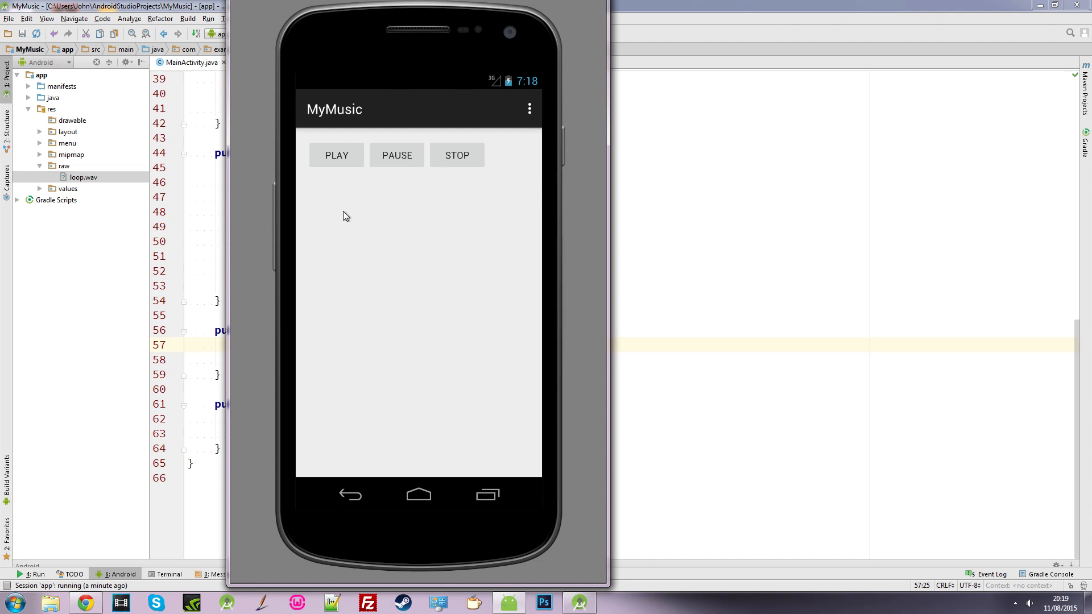
pyautogui.moveTo(654, 241)
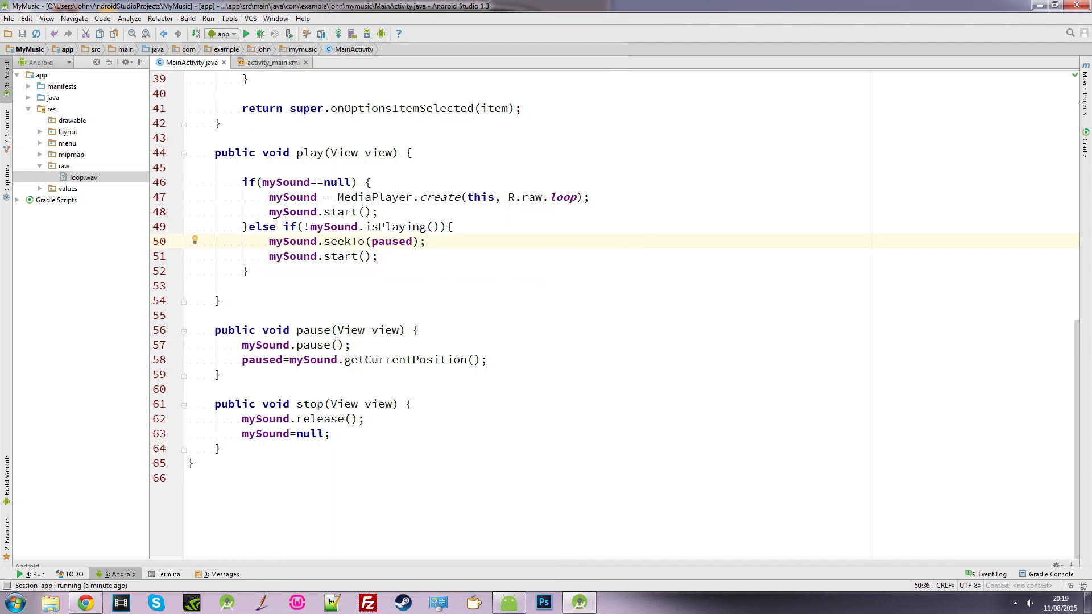
pyautogui.moveTo(269, 211)
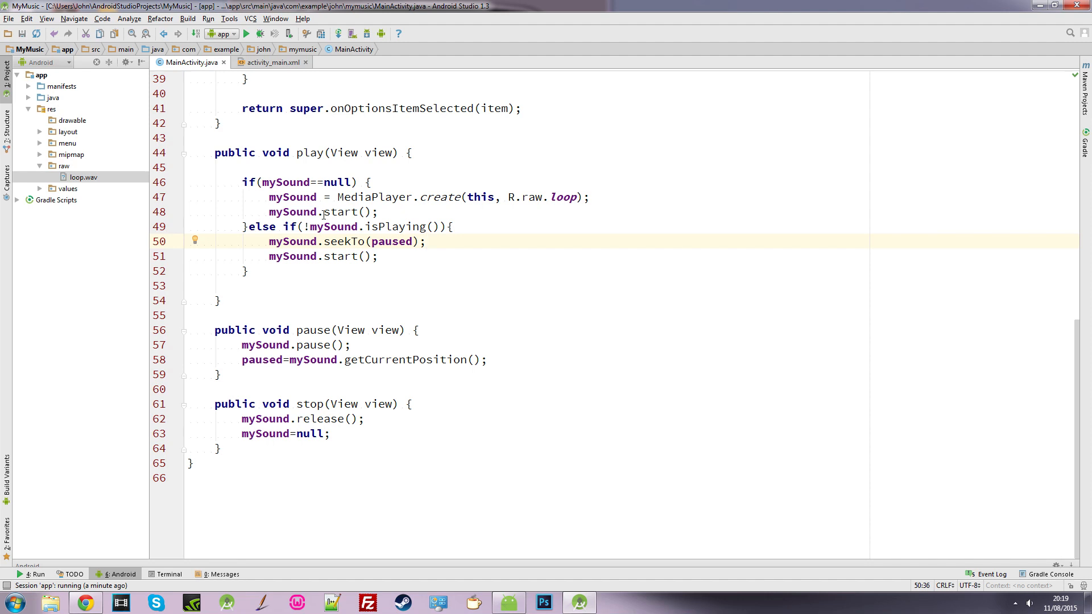
# Add mySound.setLooping(true); after the MediaPlayer.create line in play(), then return to the emulator
pyautogui.click(591, 196)
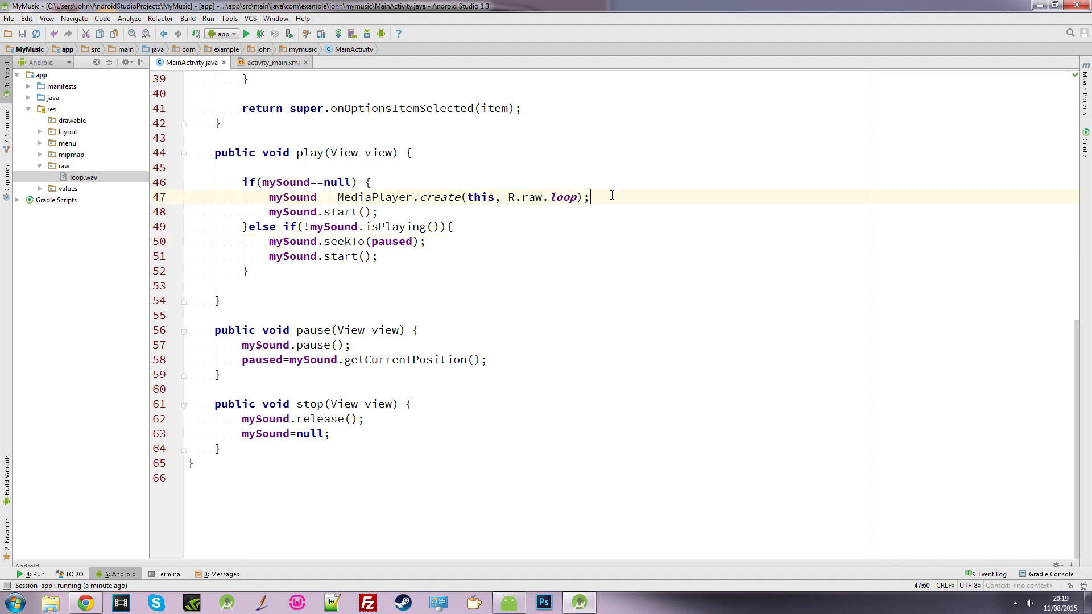
pyautogui.write('mySound')
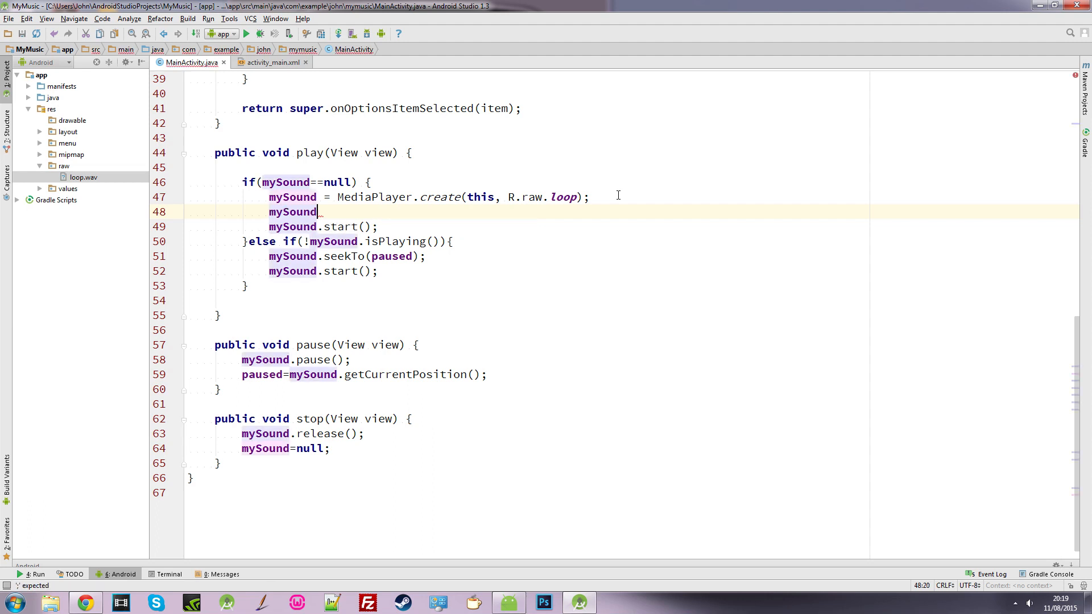
pyautogui.write('.setLooping();')
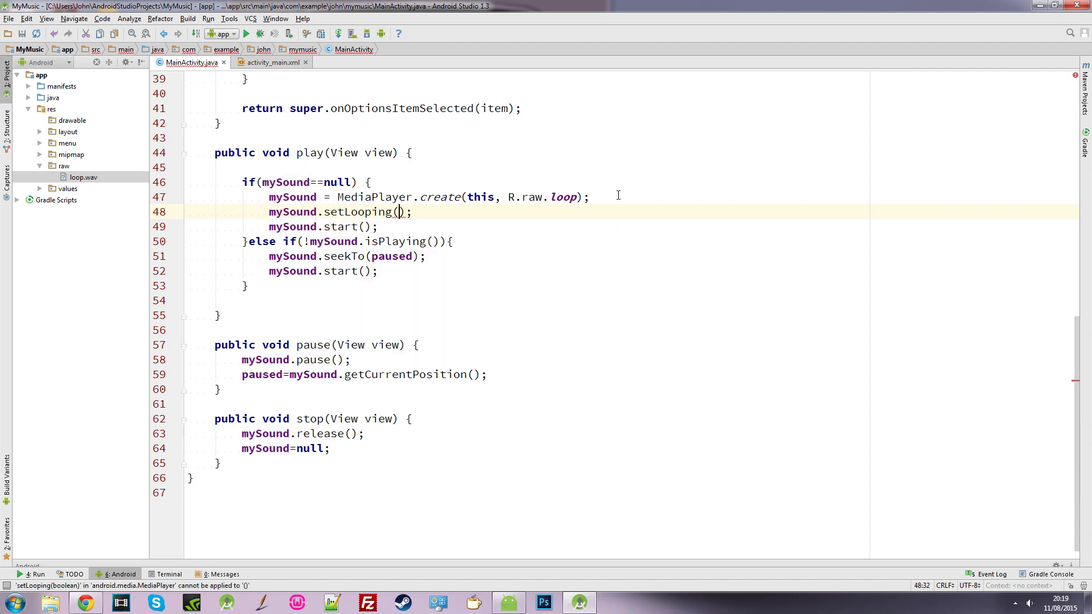
pyautogui.write('true')
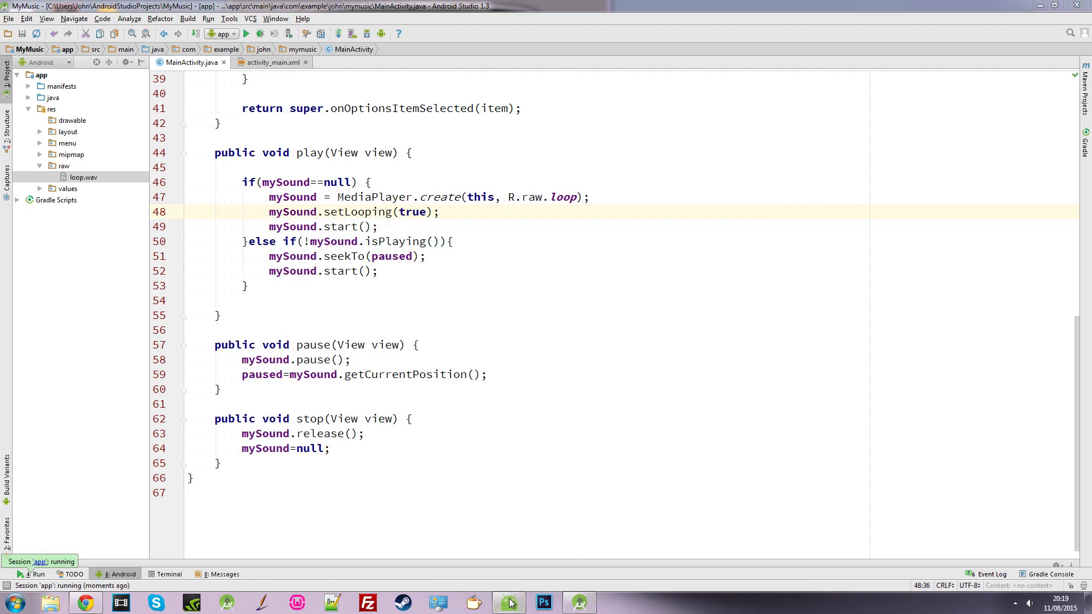
pyautogui.click(509, 602)
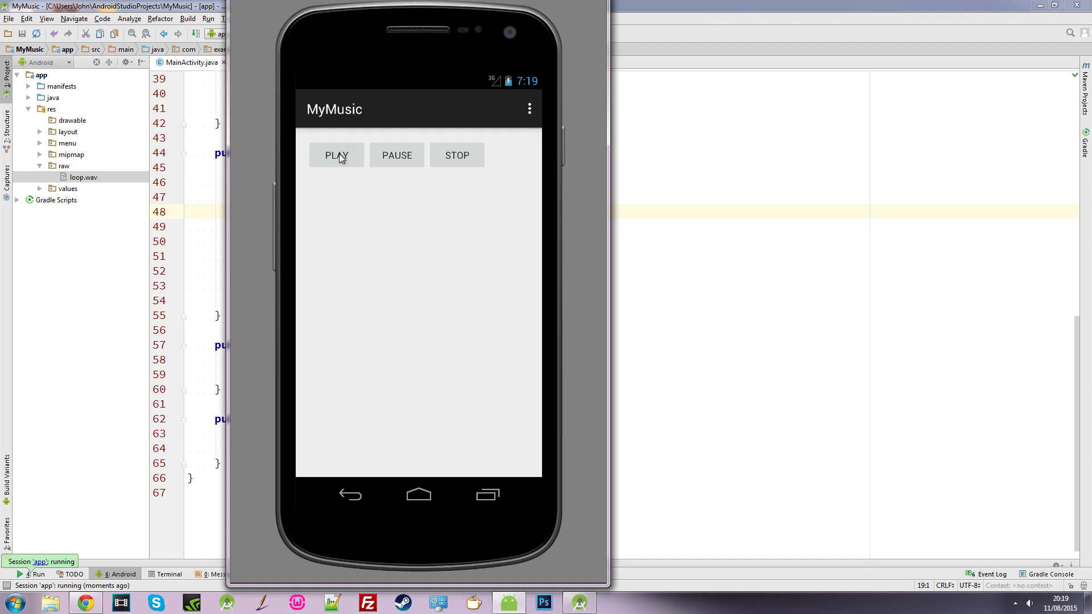
pyautogui.moveTo(412, 260)
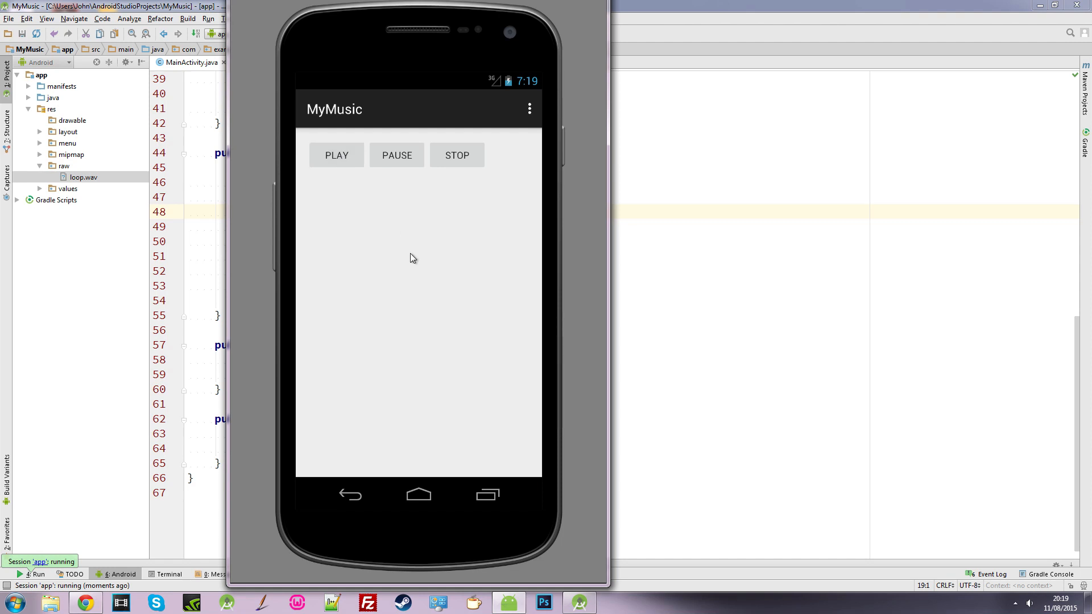
pyautogui.moveTo(383, 271)
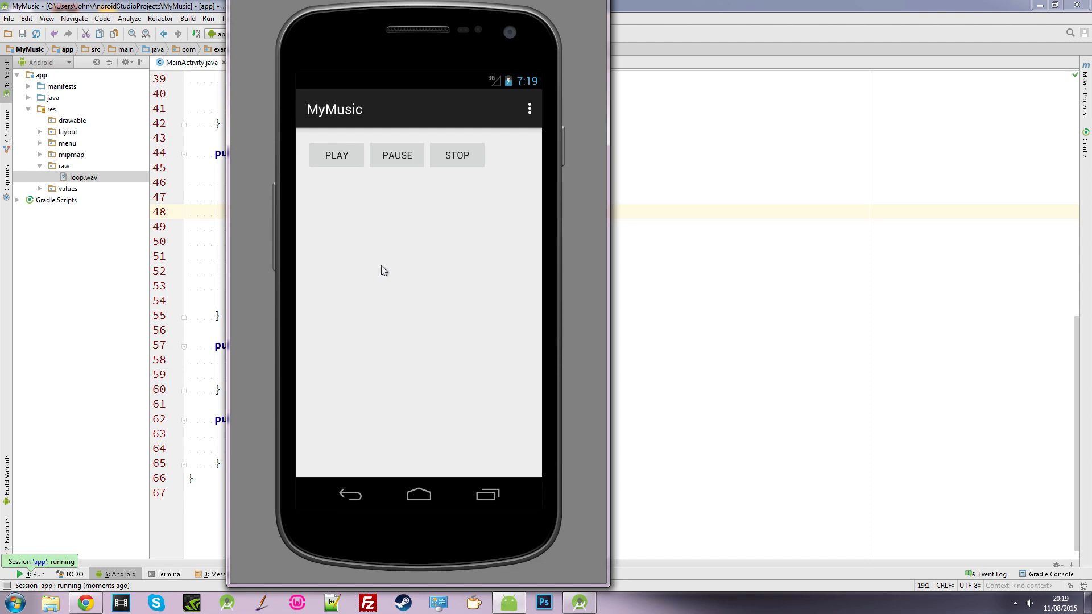
pyautogui.moveTo(455, 216)
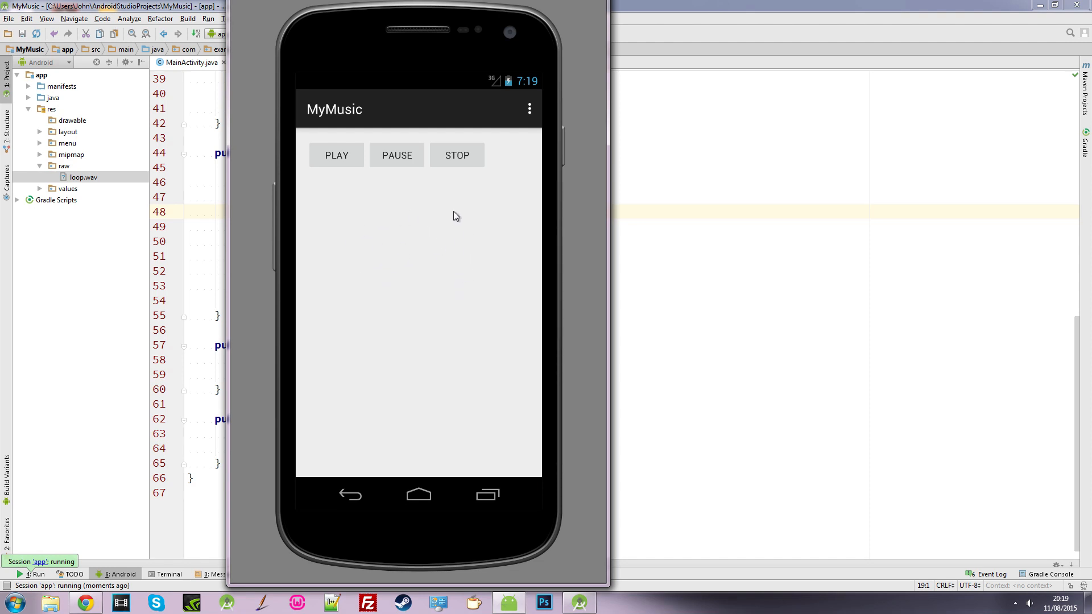
pyautogui.moveTo(402, 114)
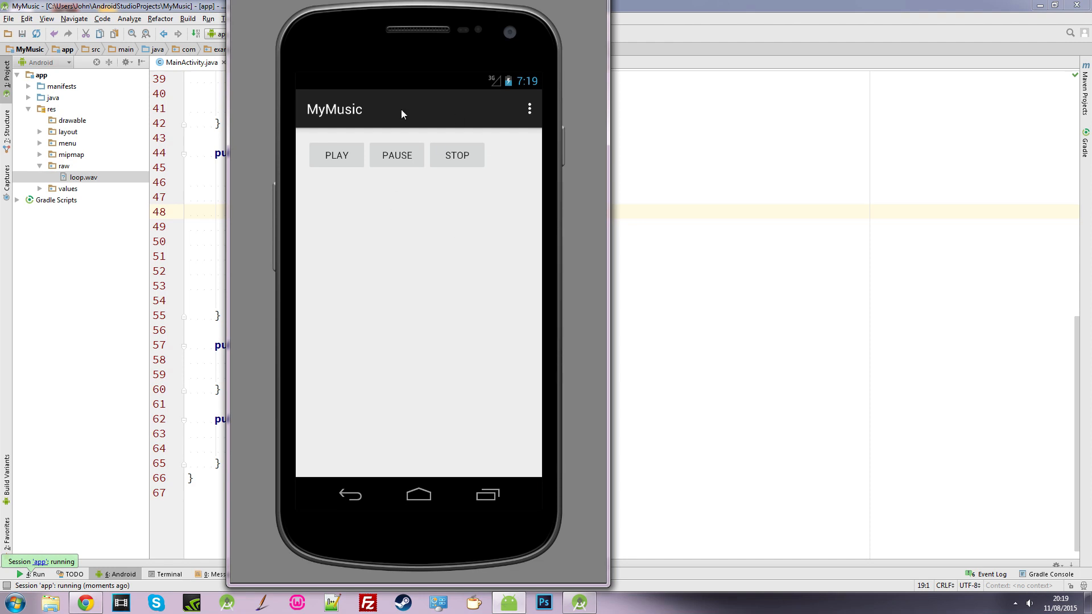
pyautogui.moveTo(448, 224)
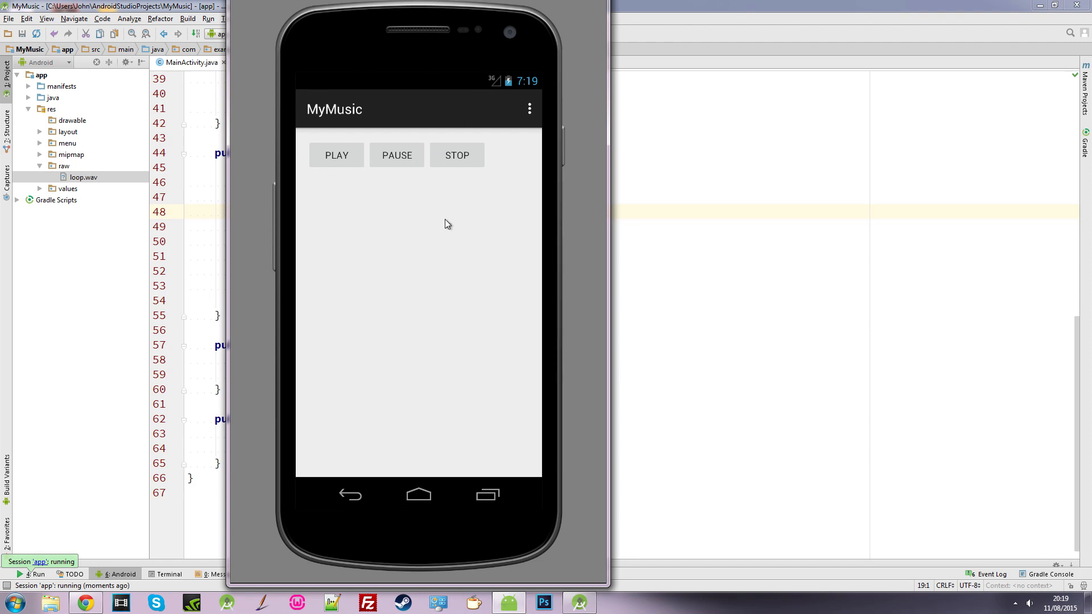
pyautogui.moveTo(449, 164)
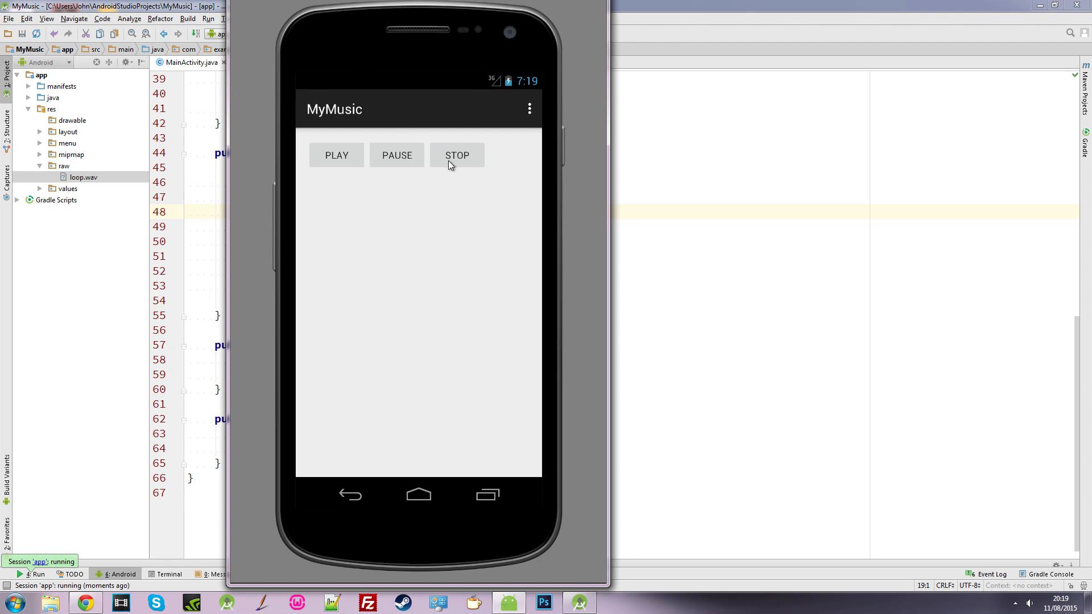
pyautogui.moveTo(473, 229)
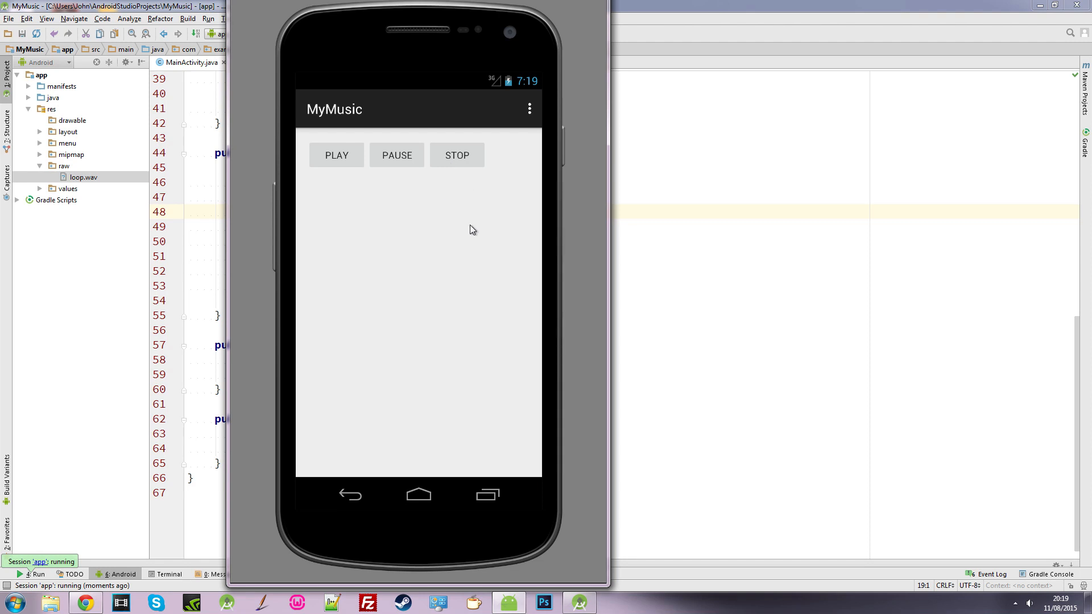
pyautogui.moveTo(467, 220)
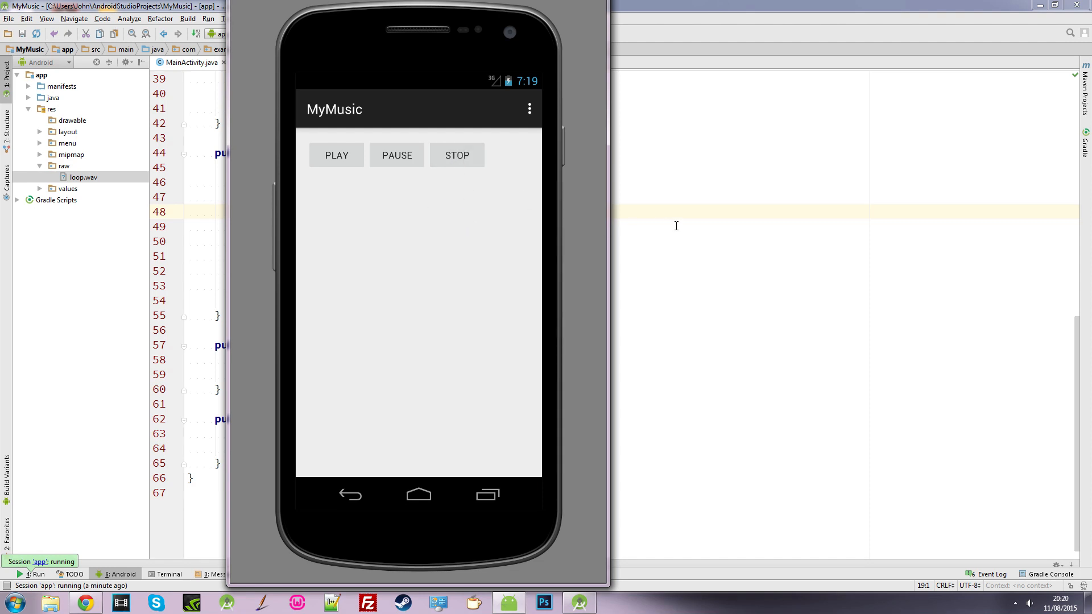
pyautogui.moveTo(651, 182)
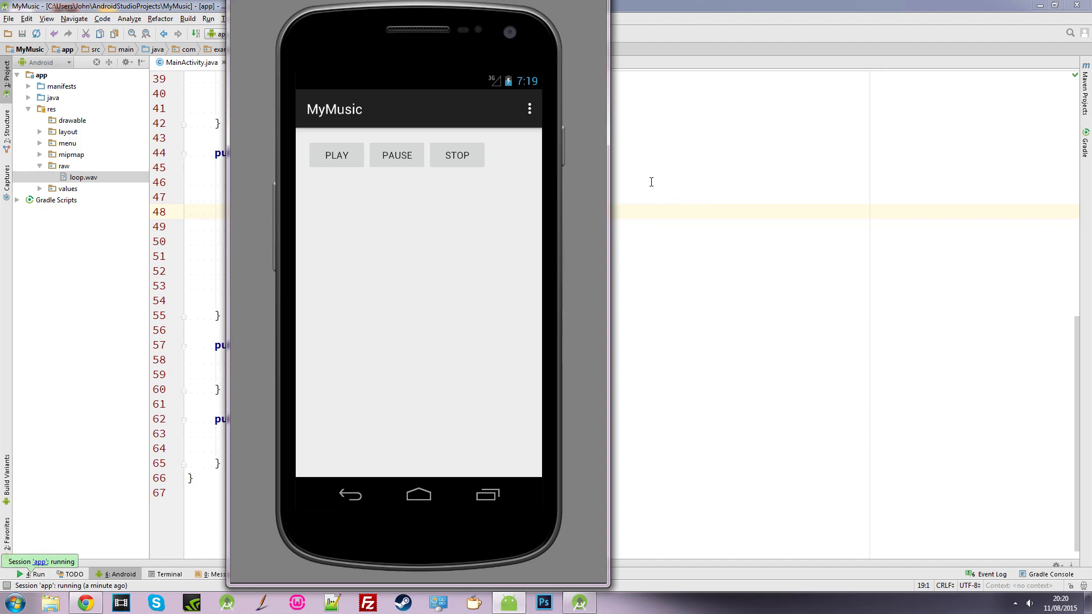